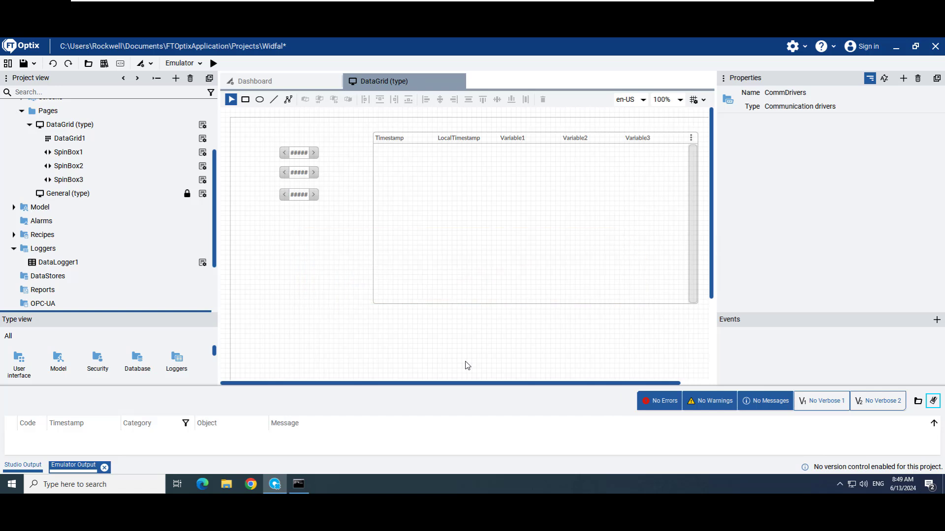
mouse_move(415, 445)
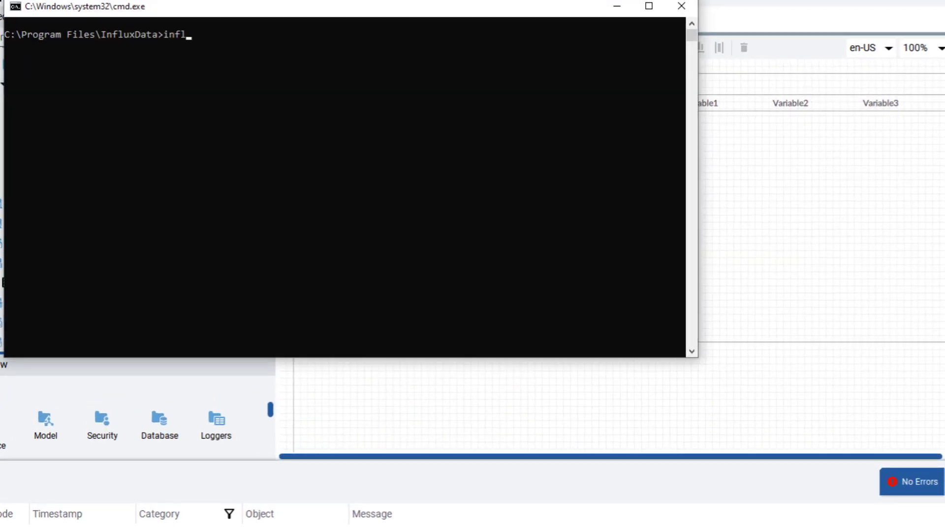
- Launch the InfluxDB daemon with the influxd command from the InfluxData folder
text(ux)
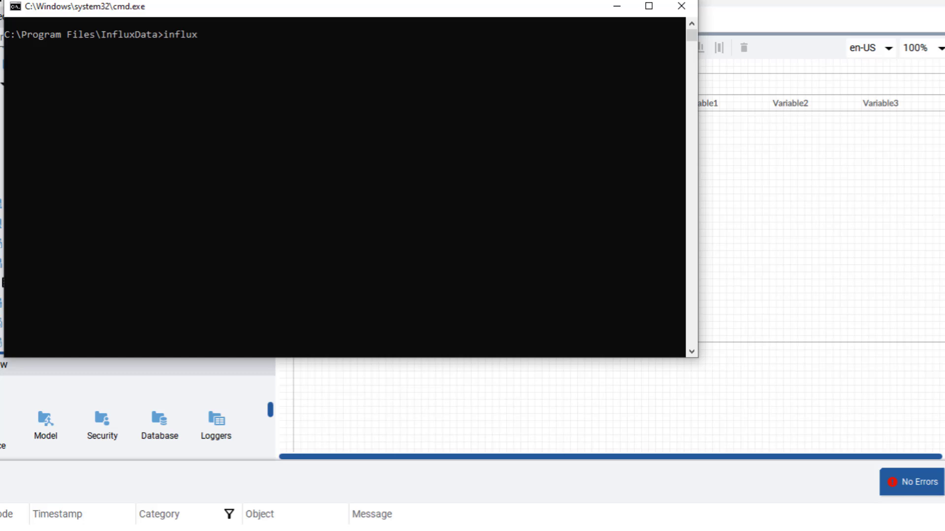
text(d)
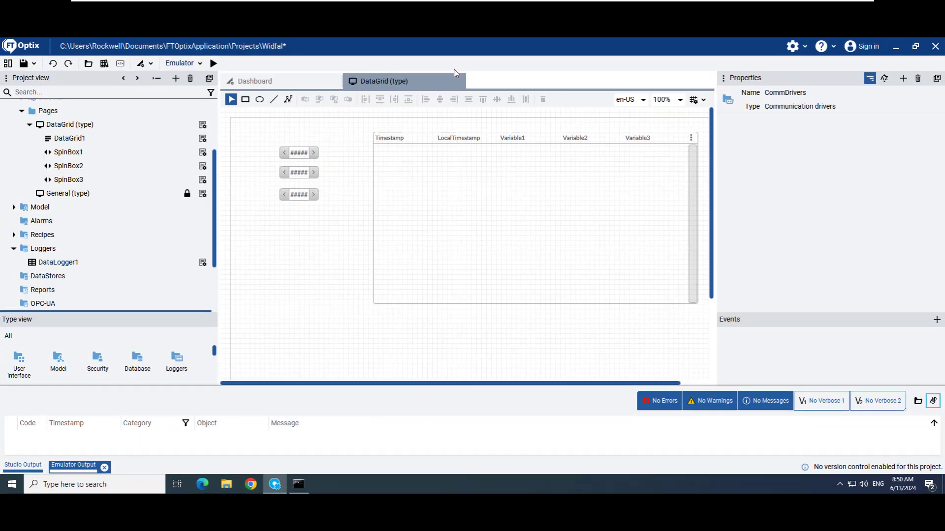
mouse_move(467, 233)
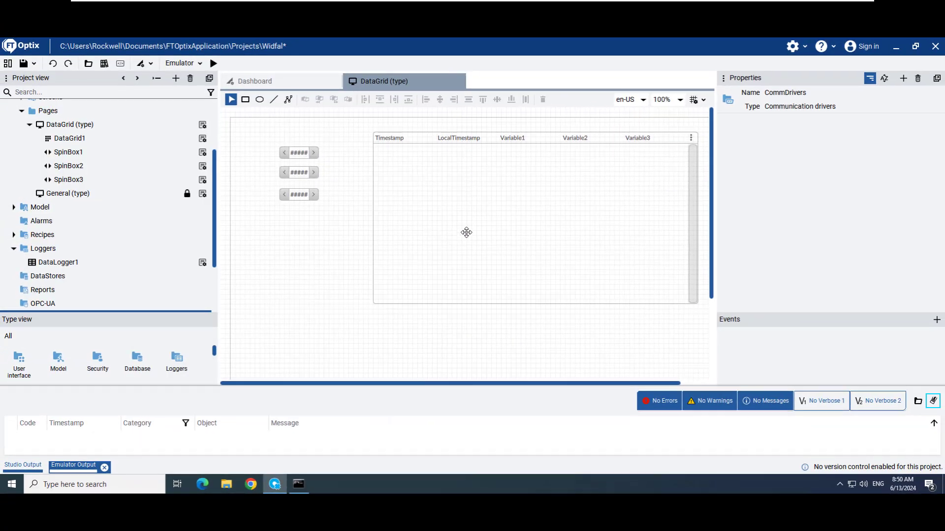
mouse_move(397, 426)
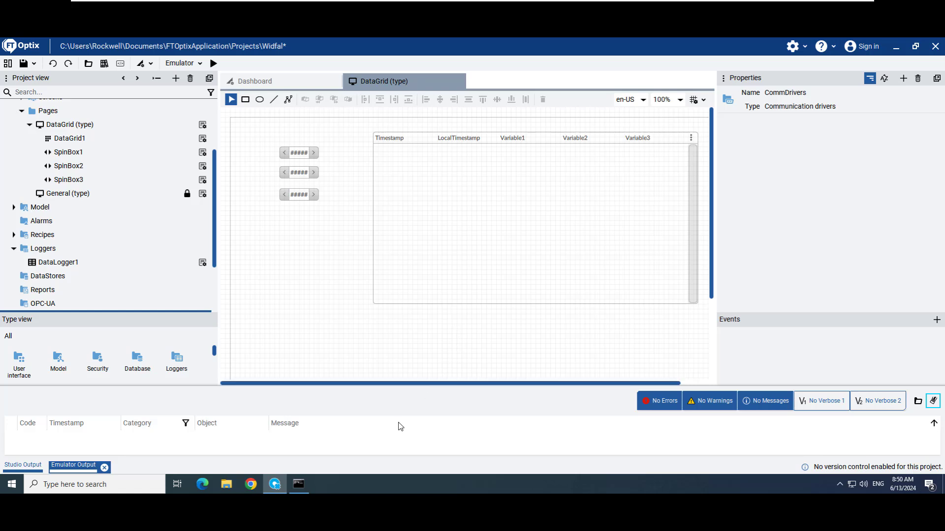
mouse_move(251, 484)
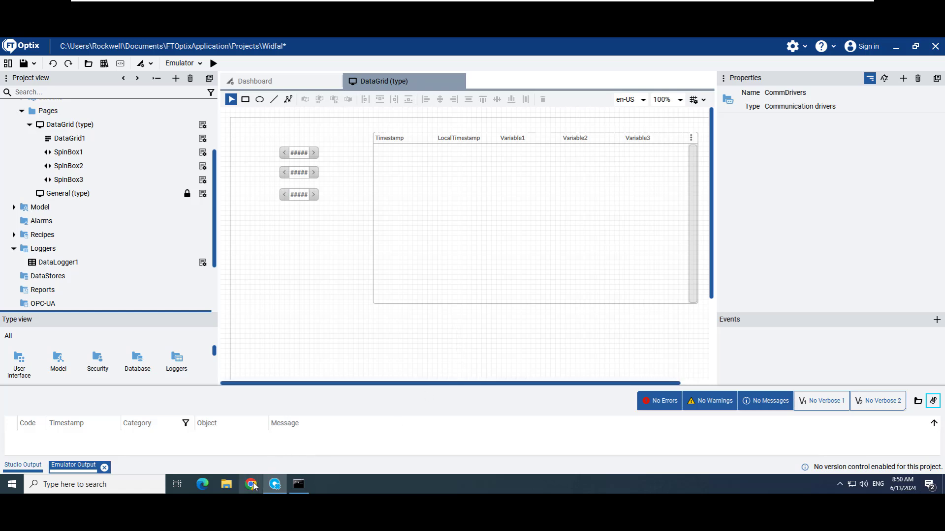
- Load the InfluxDB web interface at localhost:8086 in Chrome
click(251, 484)
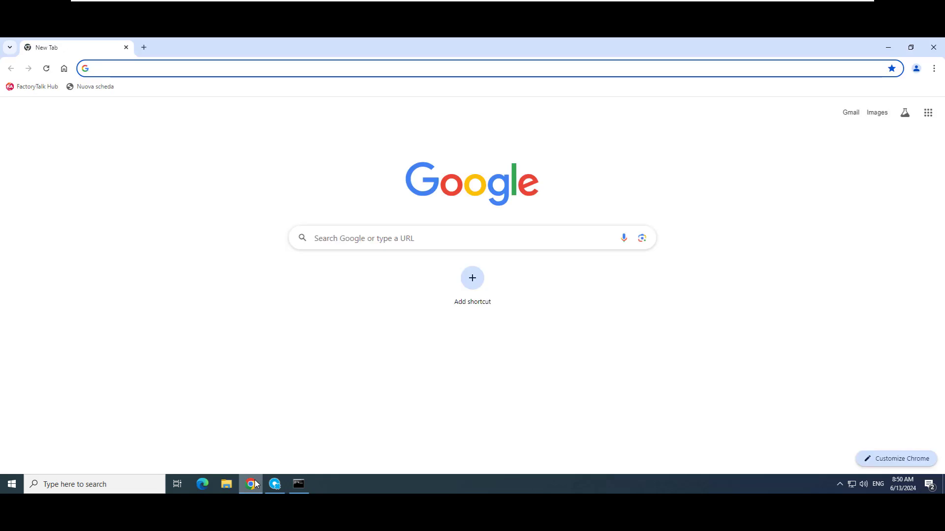
text(l)
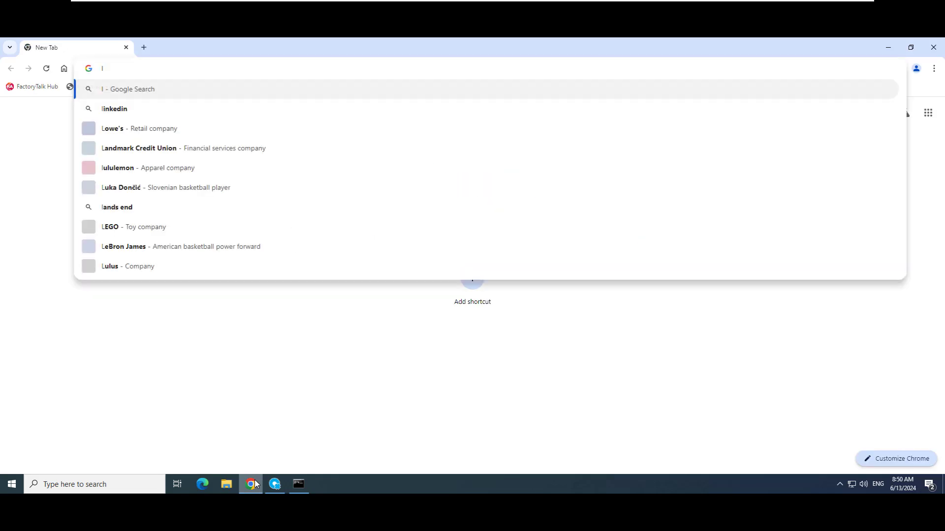
text(ocalhost)
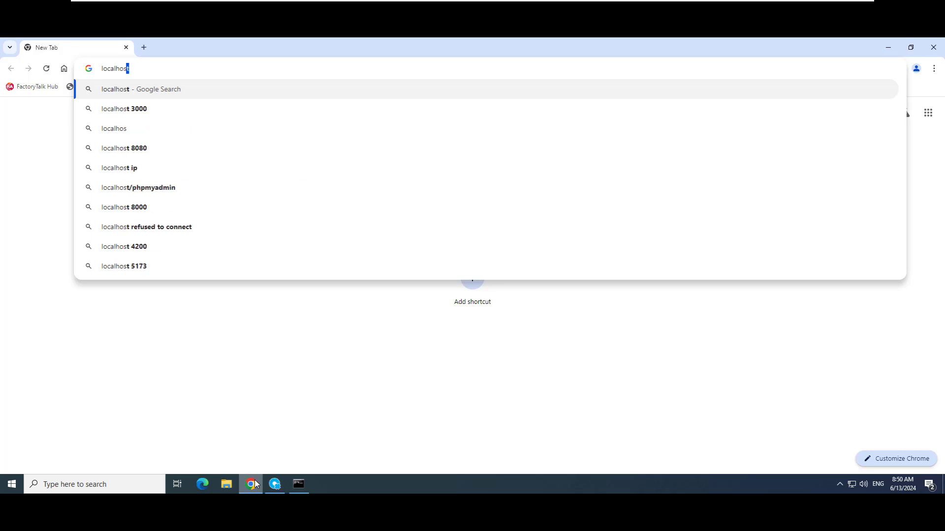
text(:)
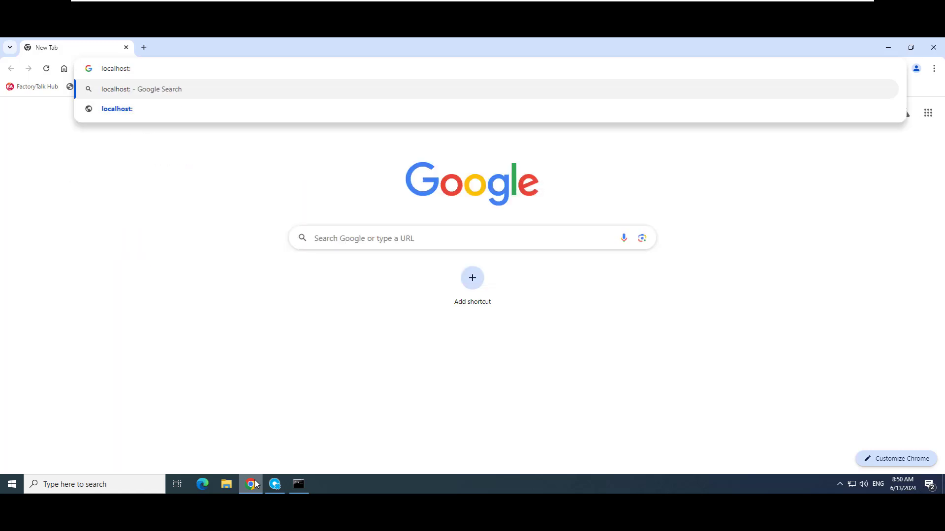
text(8086)
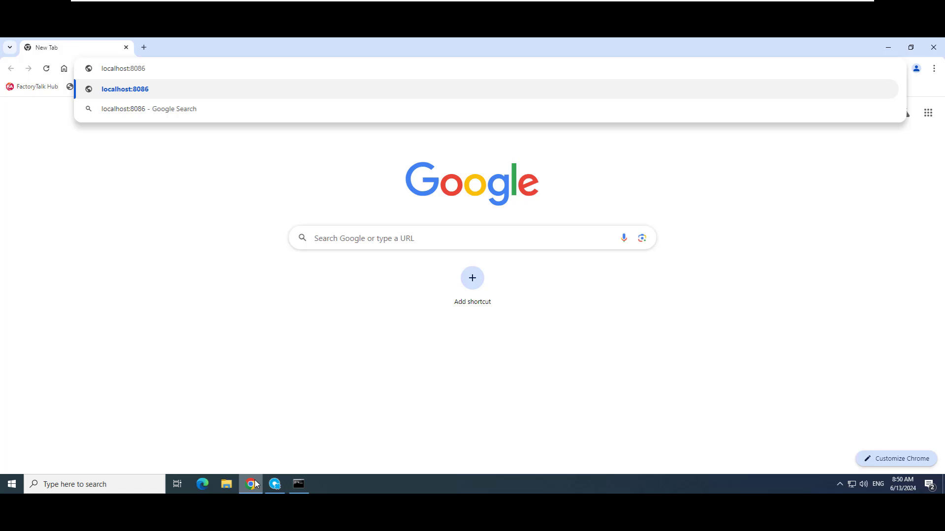
click(125, 90)
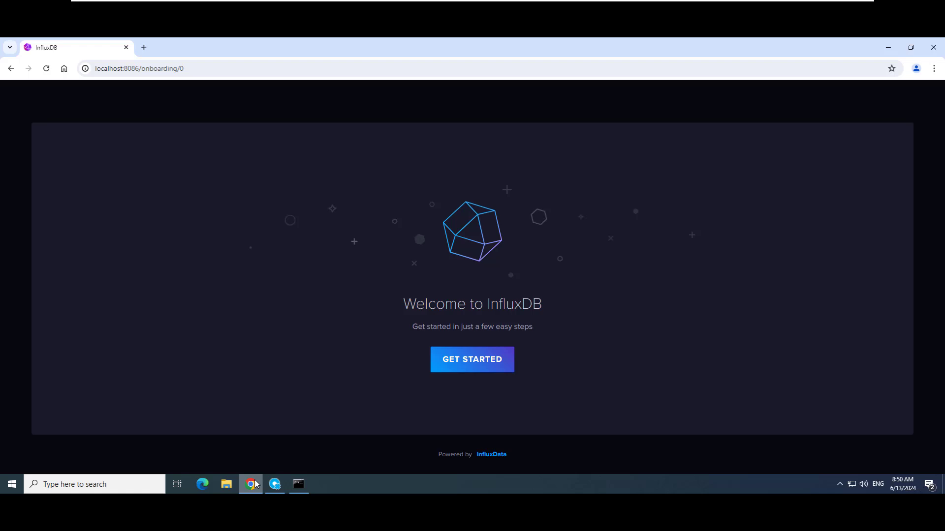
mouse_move(461, 375)
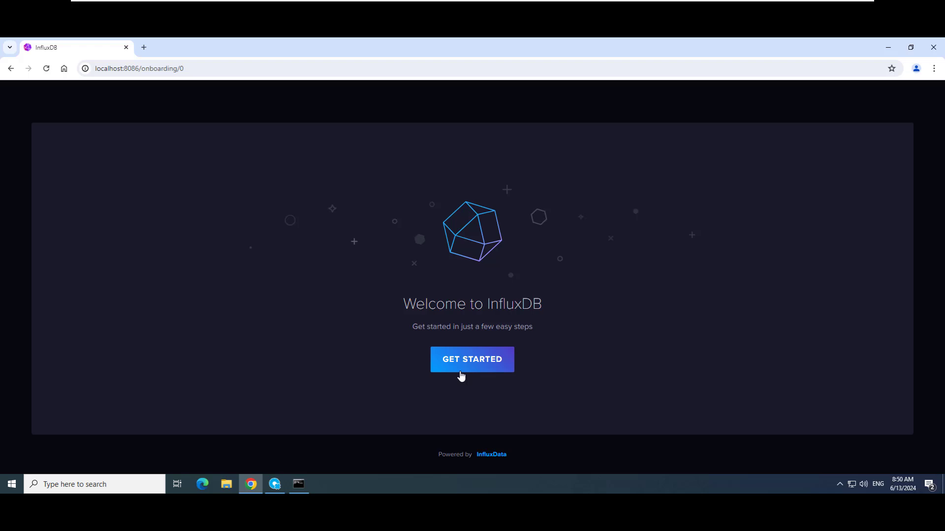
- Create the initial InfluxDB user with organization RA and bucket FTOptix and continue
click(472, 360)
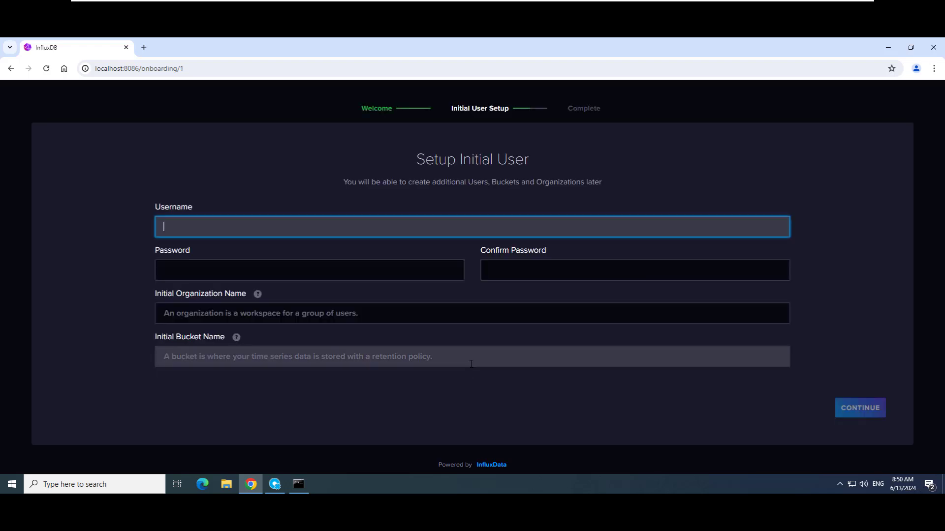
mouse_move(470, 356)
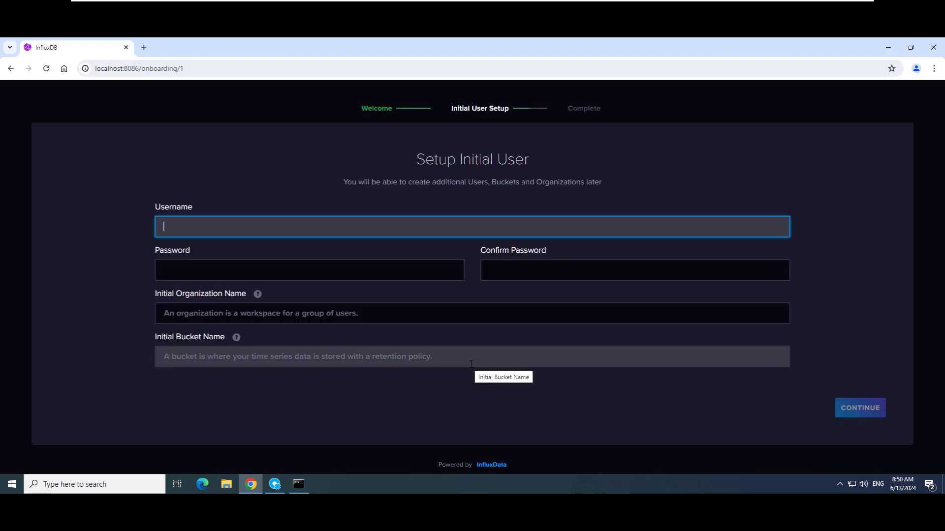
text(FTOptix)
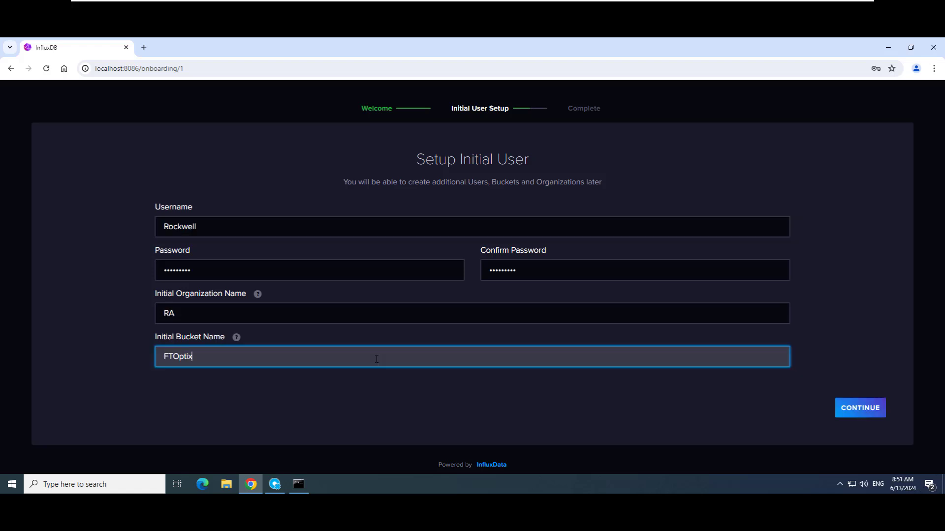
mouse_move(531, 410)
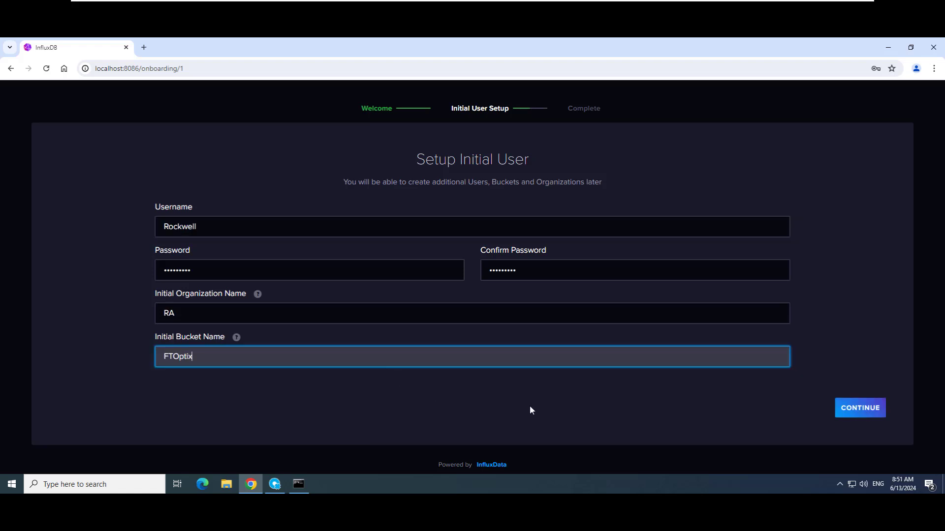
mouse_move(860, 415)
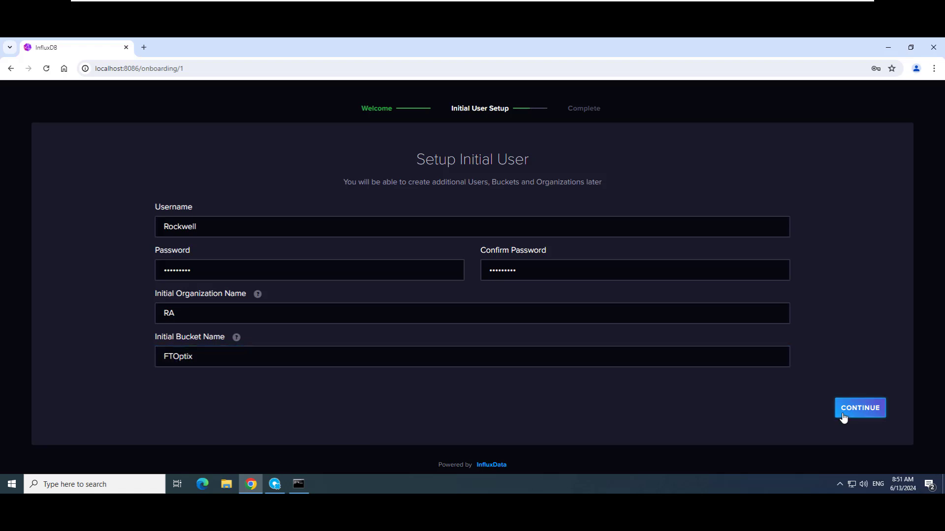
click(859, 407)
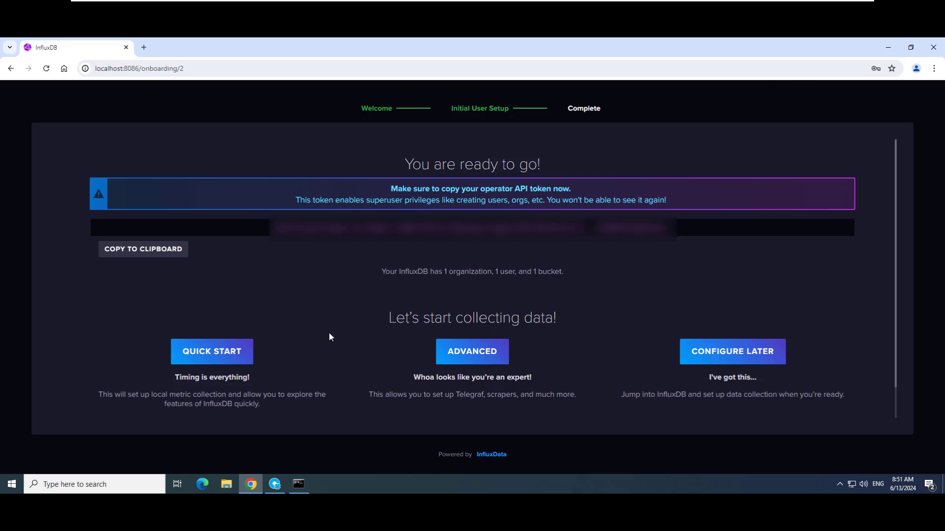
mouse_move(143, 249)
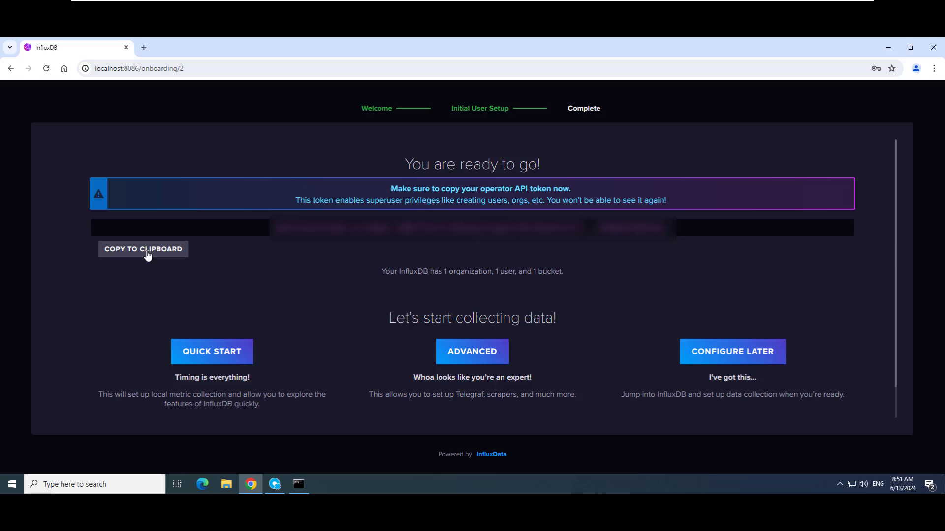
- Copy the operator API token and skip to the InfluxDB Get Started page
click(143, 249)
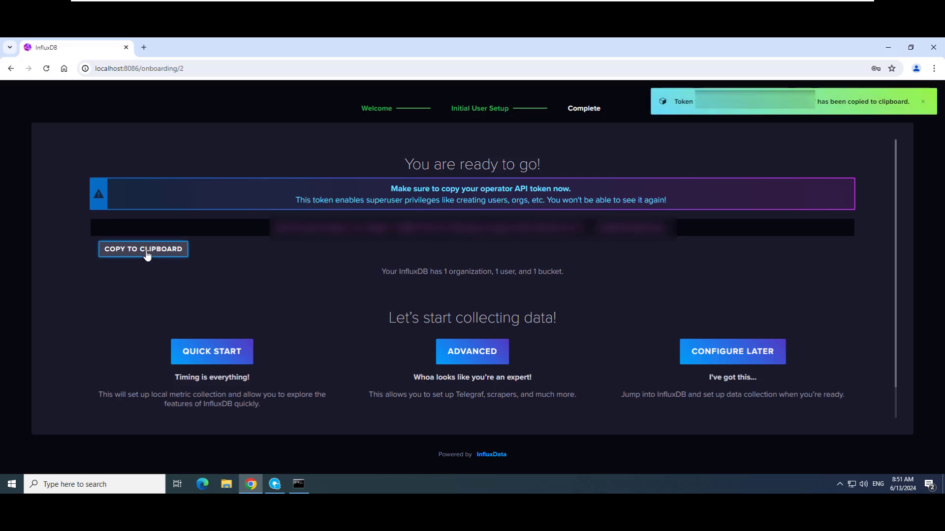
mouse_move(549, 440)
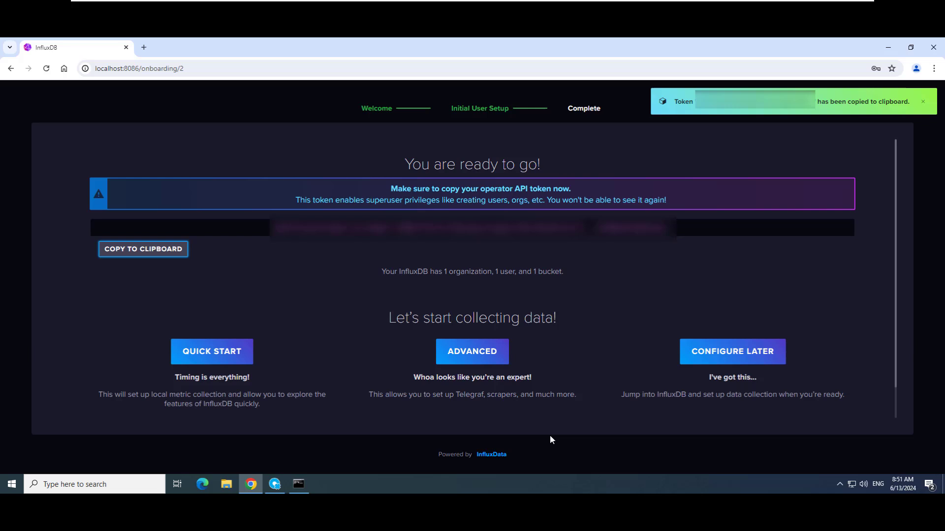
mouse_move(732, 358)
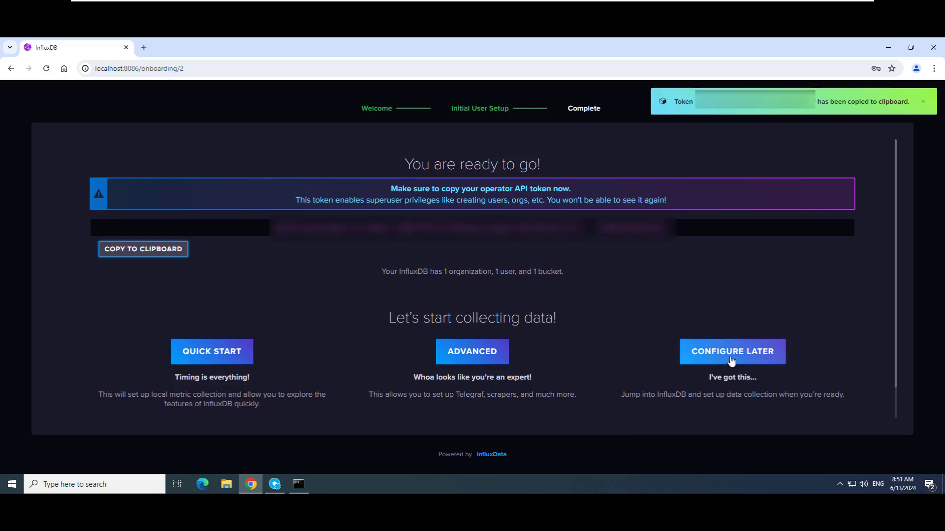
click(731, 351)
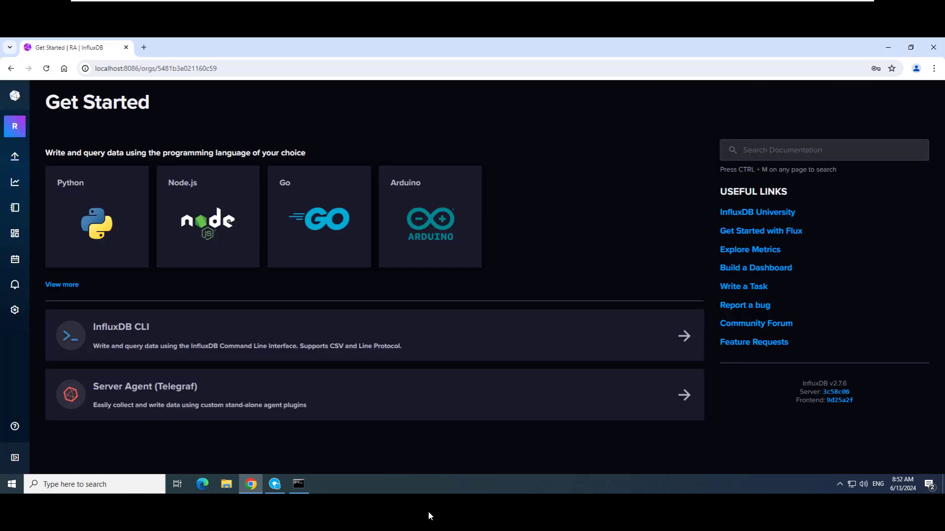
mouse_move(275, 484)
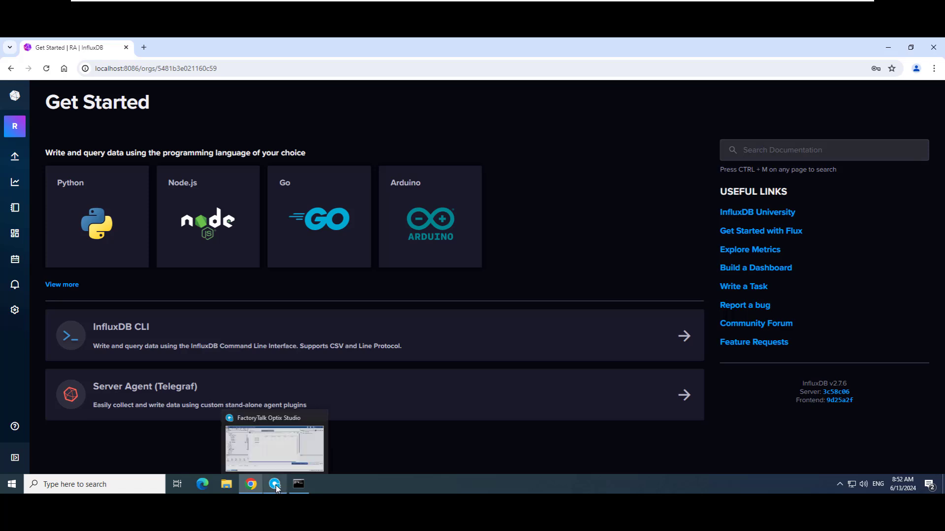
- Create a new InfluxDB database data store under DataStores in the project
click(274, 440)
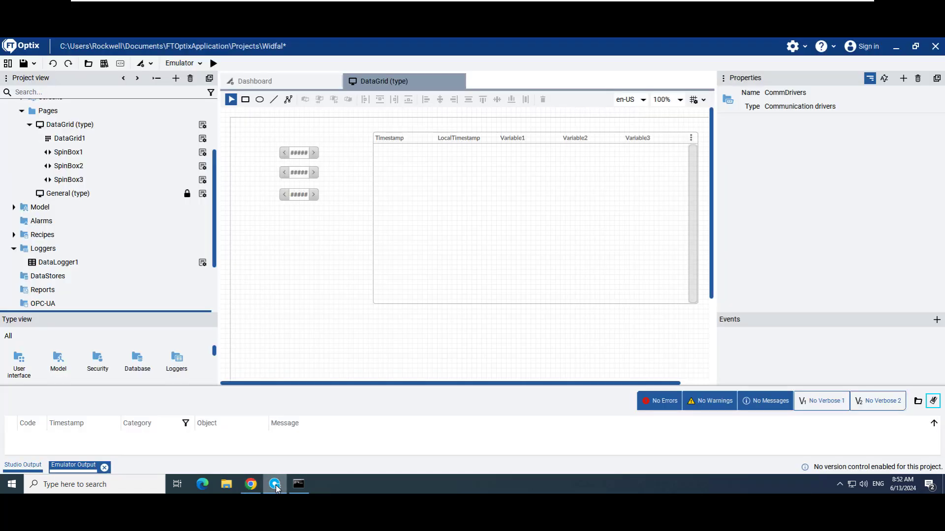
click(48, 275)
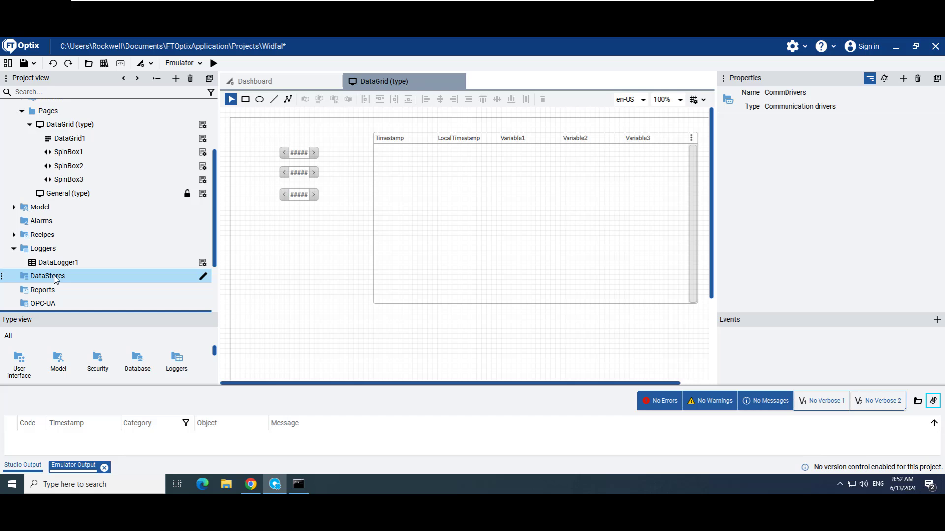
right_click(48, 275)
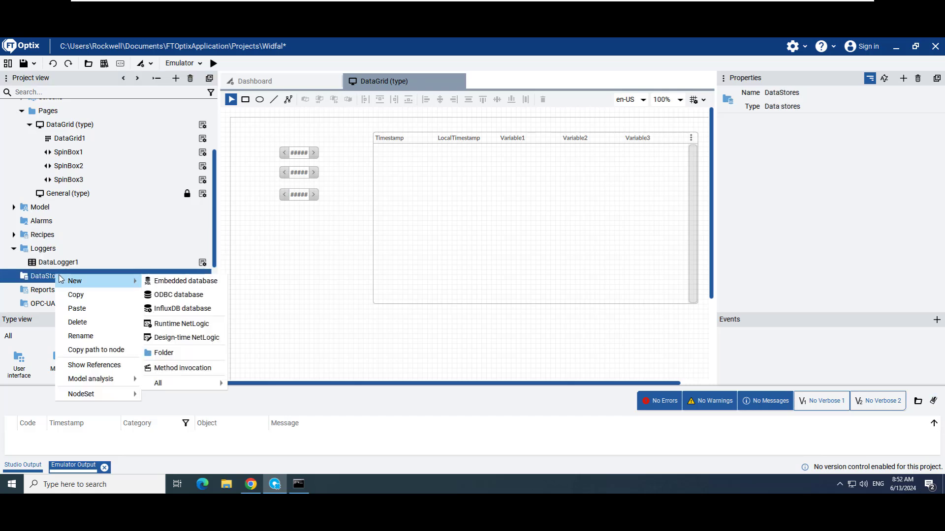
mouse_move(182, 308)
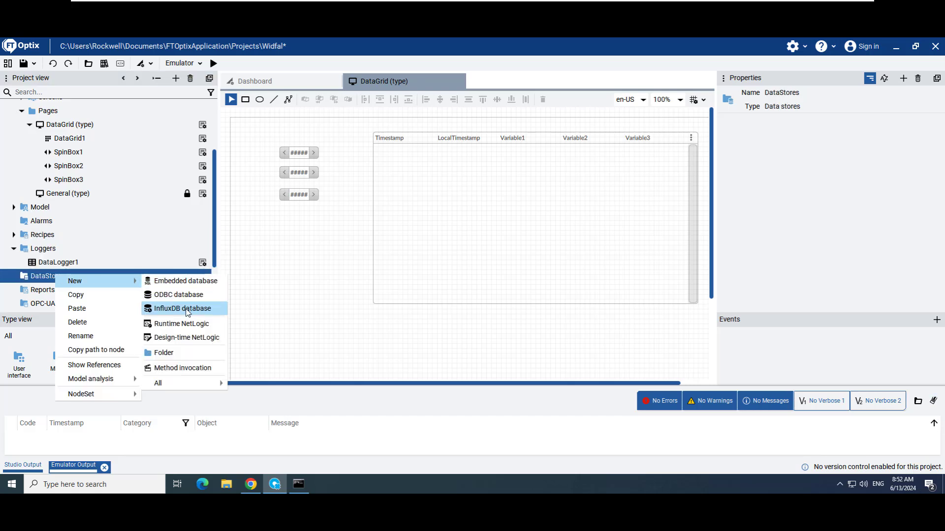
click(183, 308)
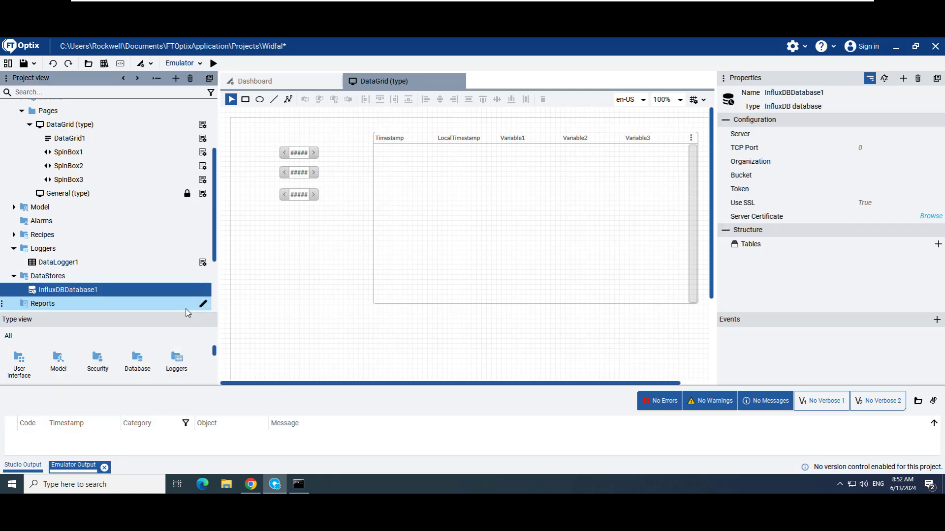
mouse_move(597, 215)
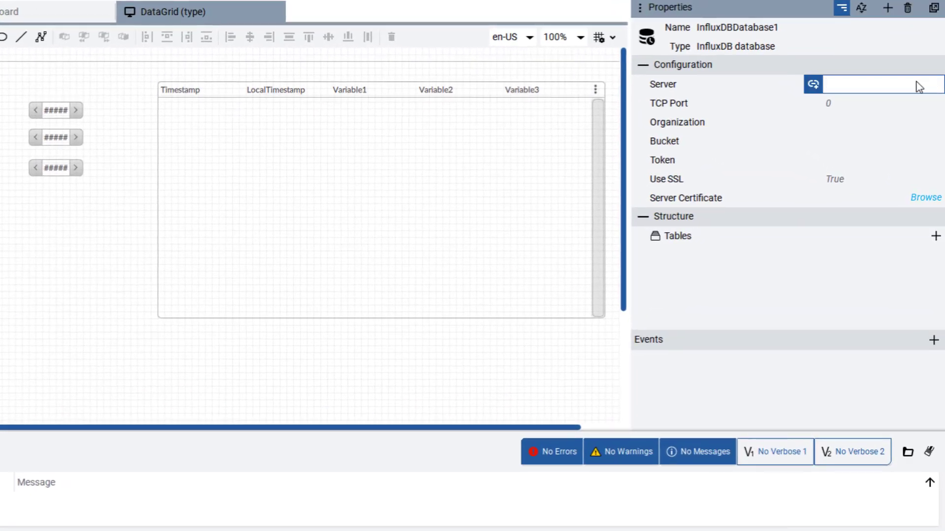
- Set server 192.168.1.145, TCP port 8086, organization RA and bucket FTOptix on InfluxDBDatabase1
text(192.168.1.)
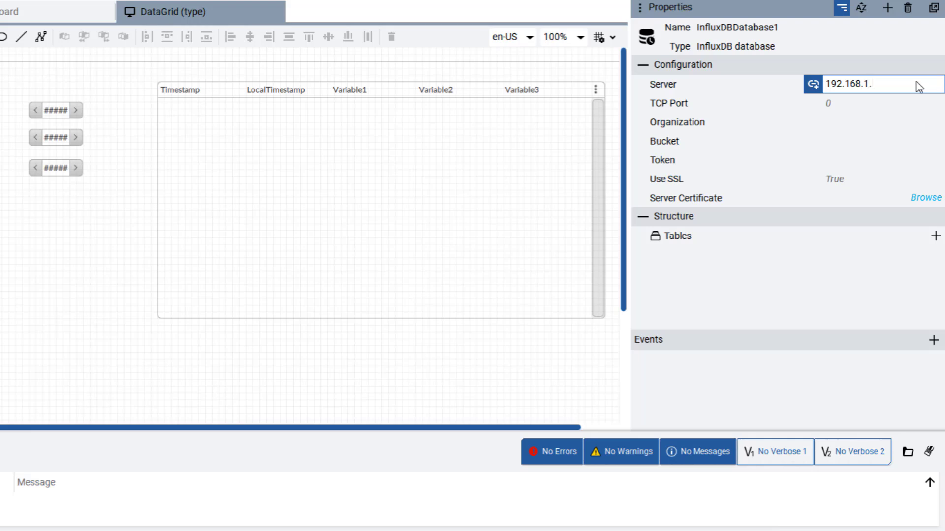
text(145)
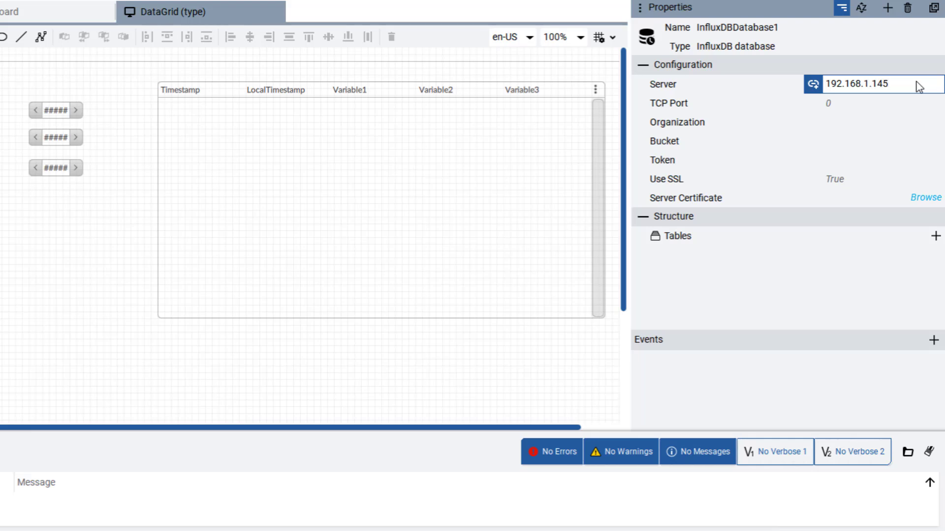
click(862, 103)
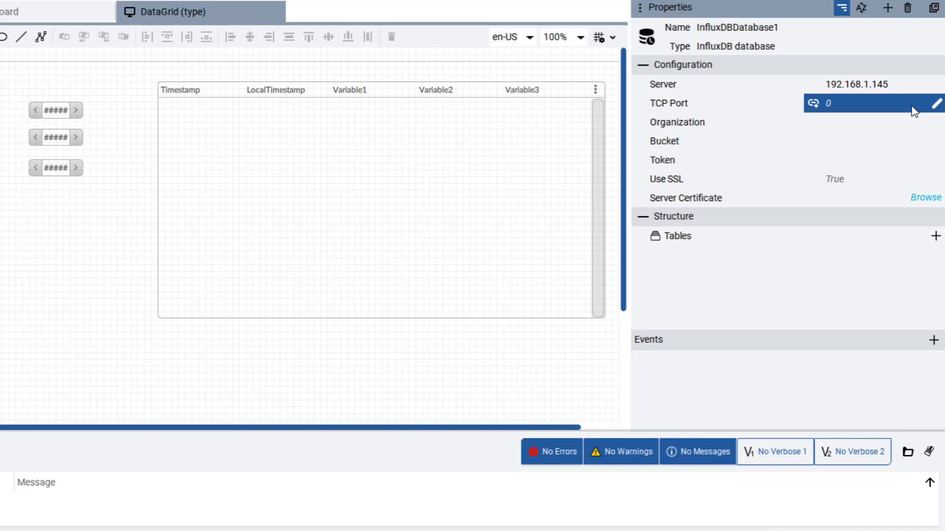
text(808)
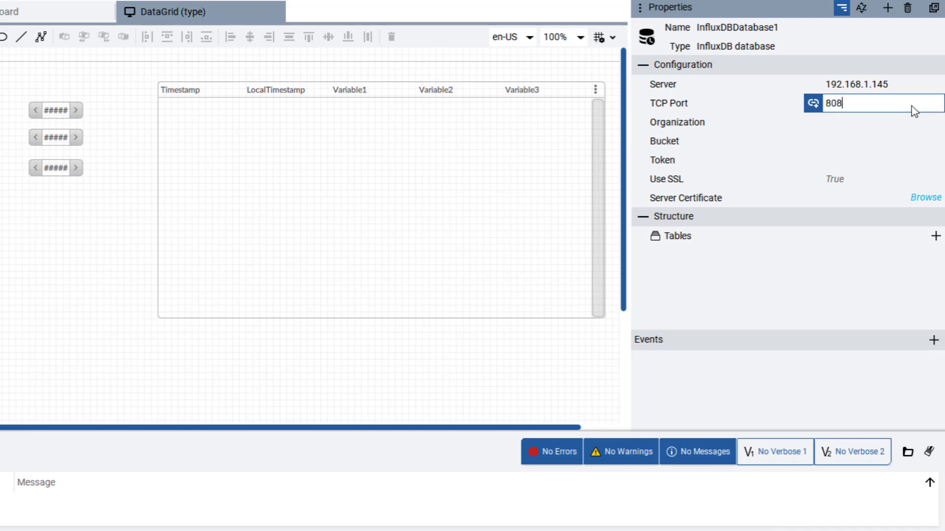
click(874, 122)
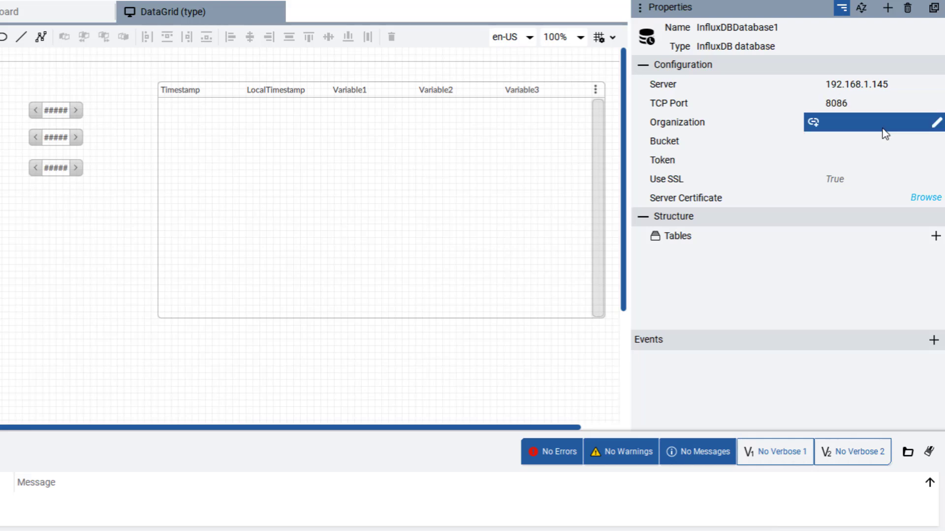
text(RA)
click(874, 141)
text(F)
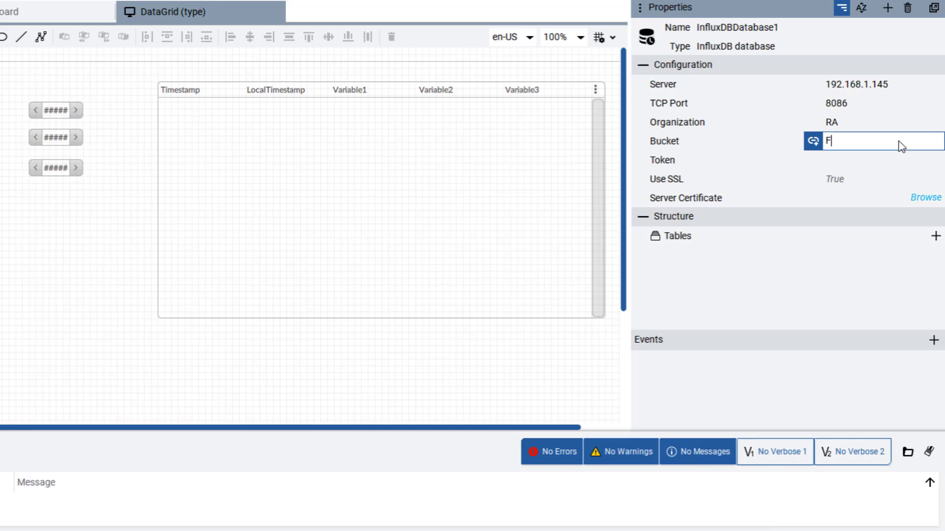
text(TO)
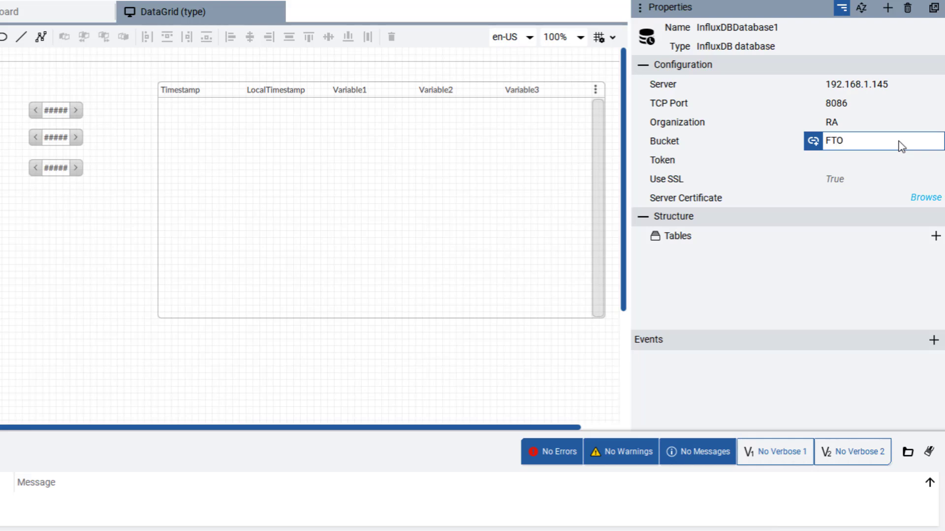
text(pti)
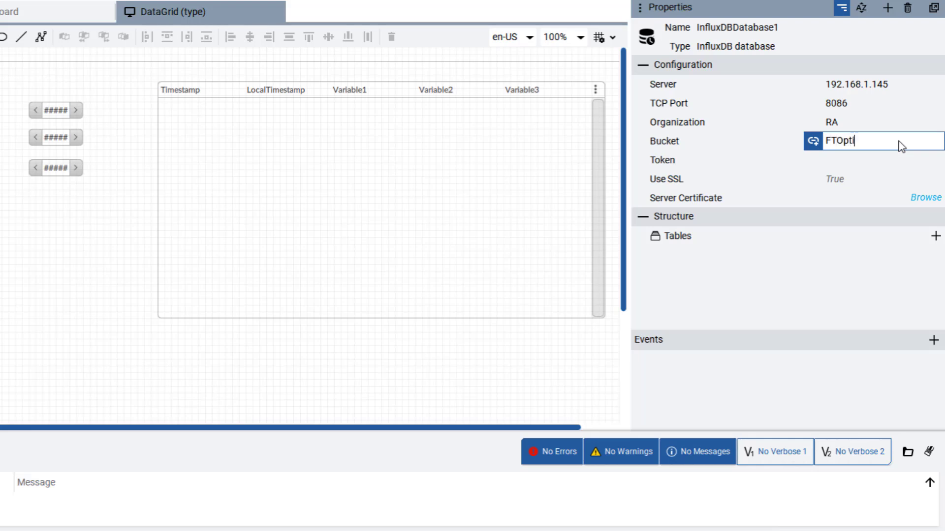
- Paste the access token and set Use SSL to False
click(874, 160)
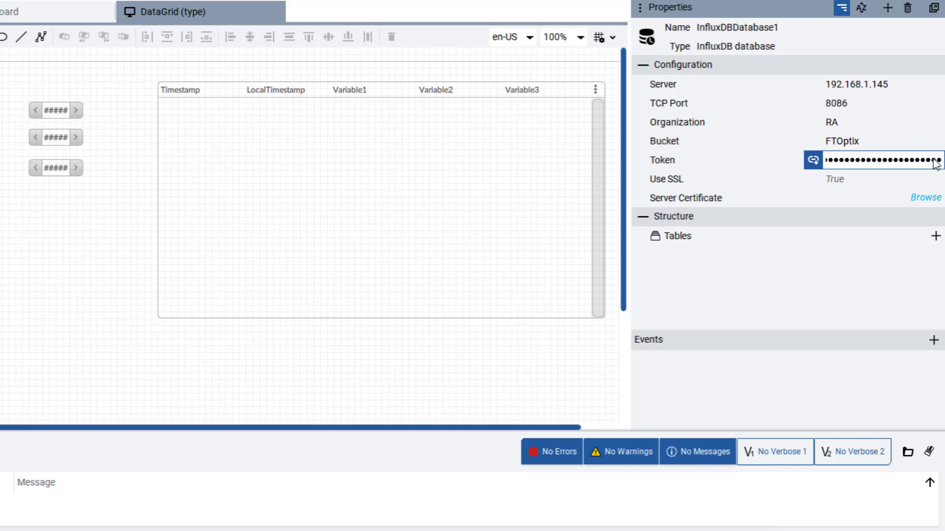
click(868, 179)
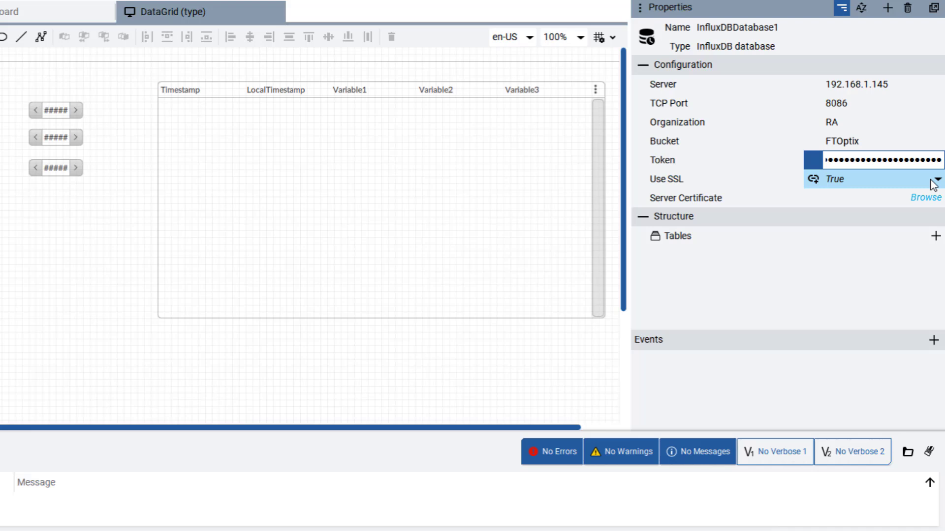
click(934, 180)
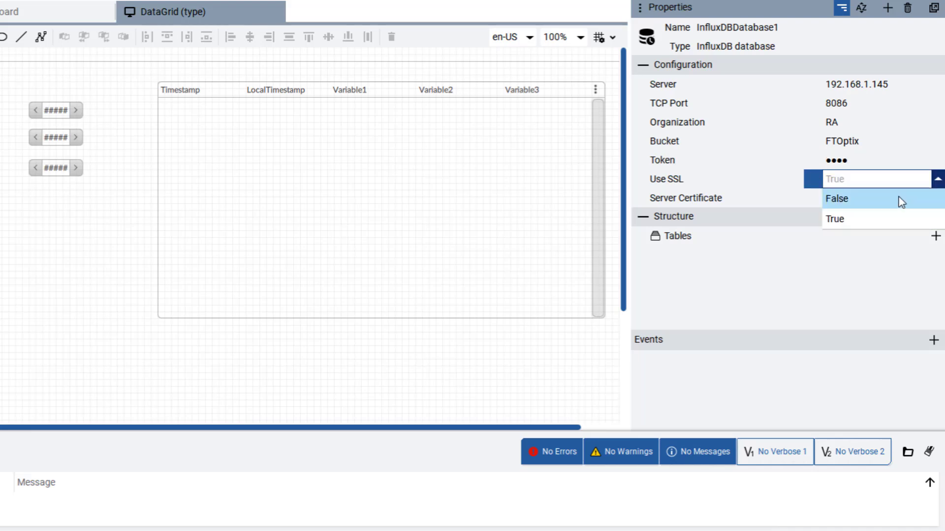
click(837, 198)
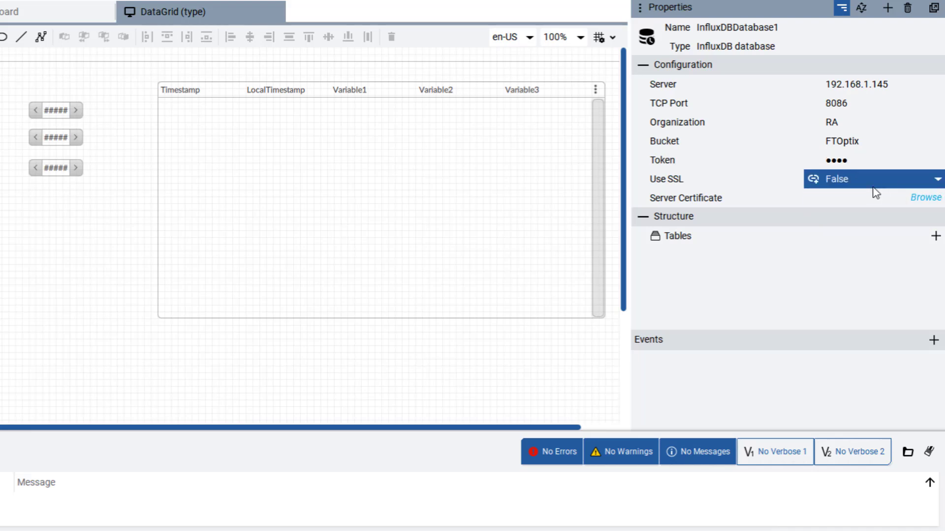
mouse_move(650, 216)
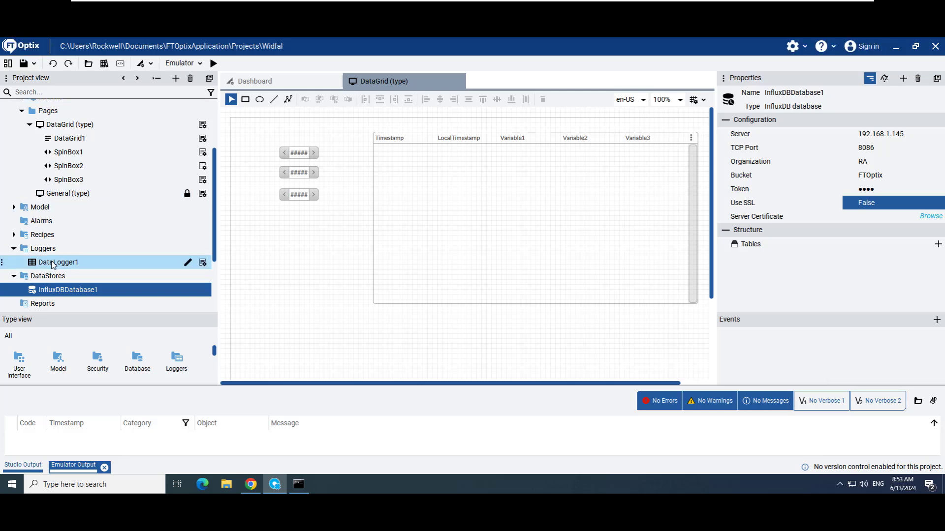
- Link InfluxDBDatabase1 as DataLogger1's Store for its logged variables
click(58, 262)
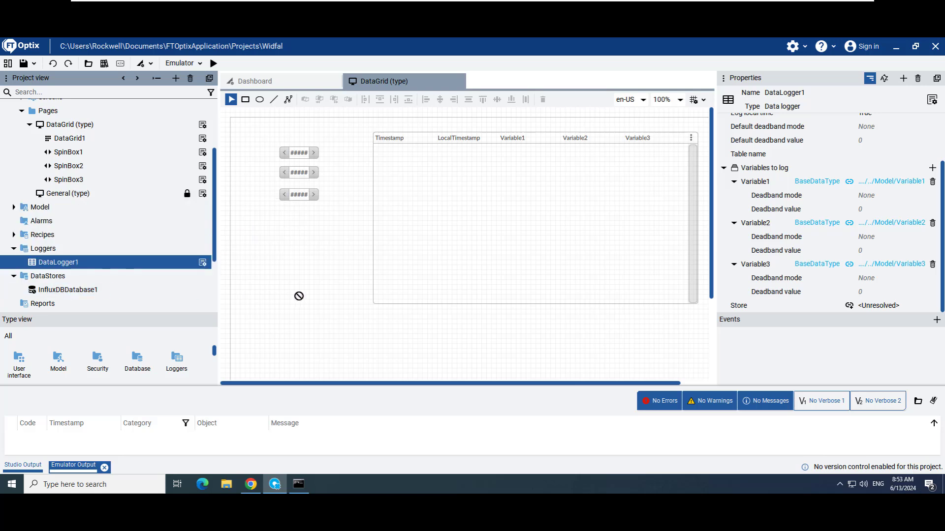
click(883, 305)
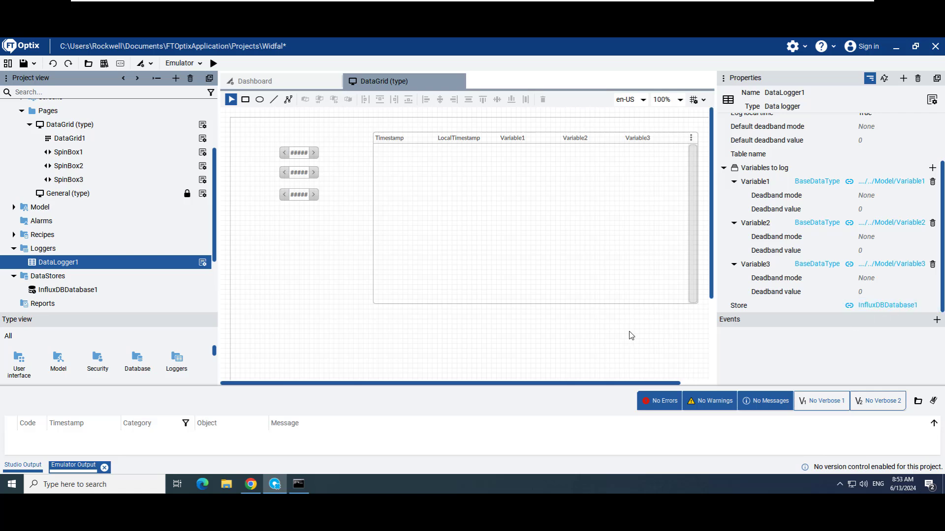
mouse_move(437, 324)
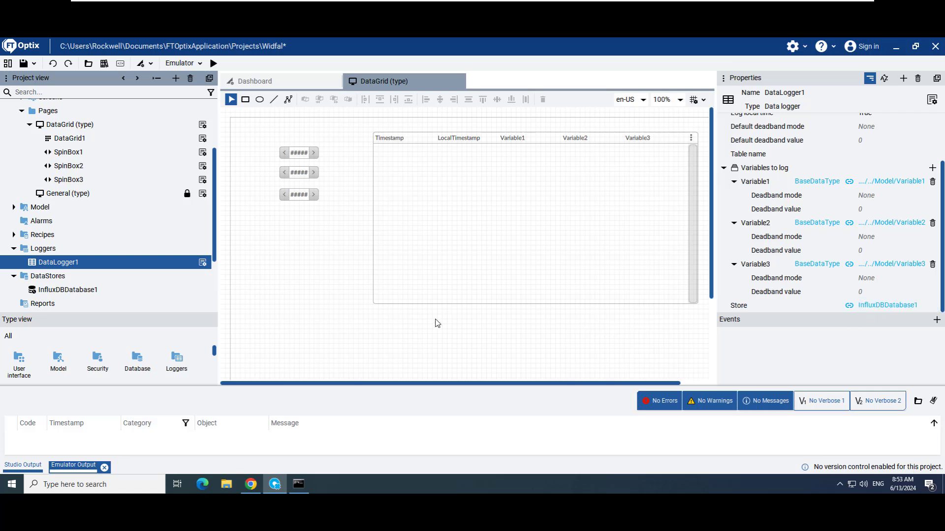
mouse_move(319, 270)
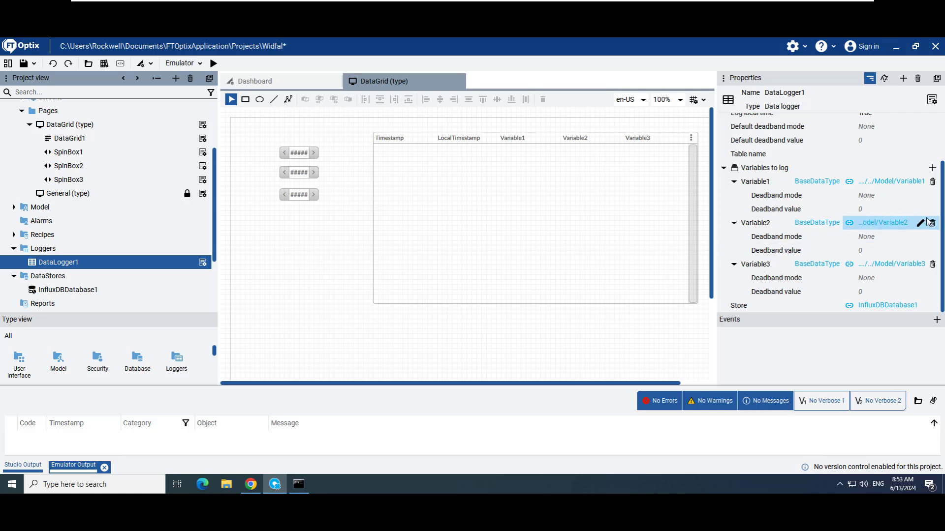
scroll(up, 3)
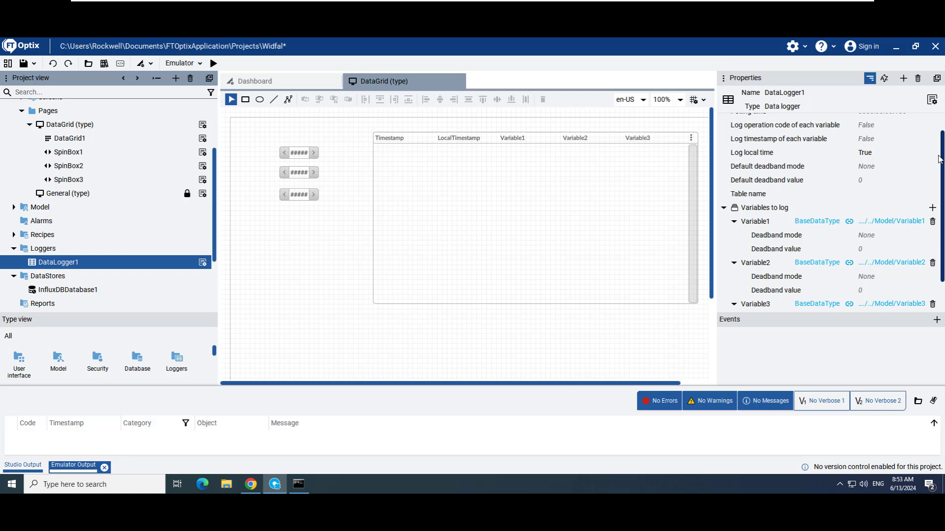
scroll(up, 3)
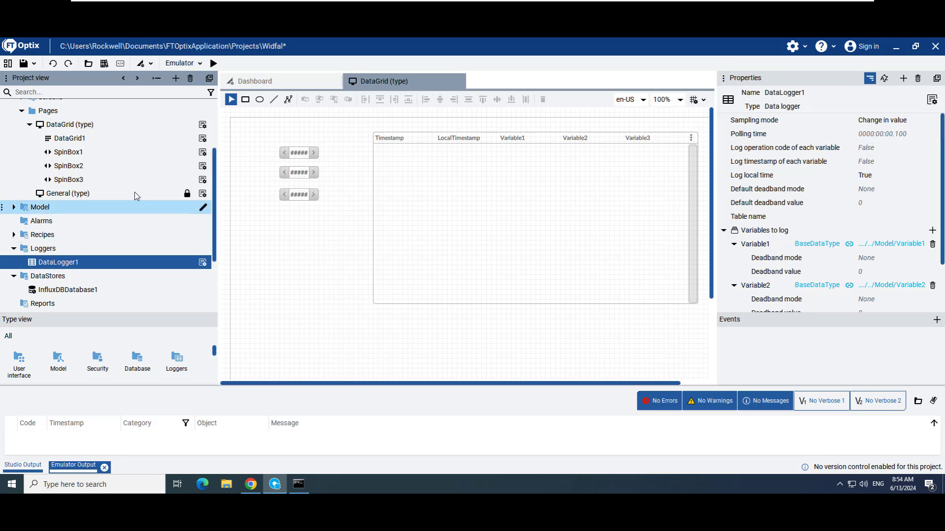
- Select DataGrid1 to show its Model and Query properties
click(69, 138)
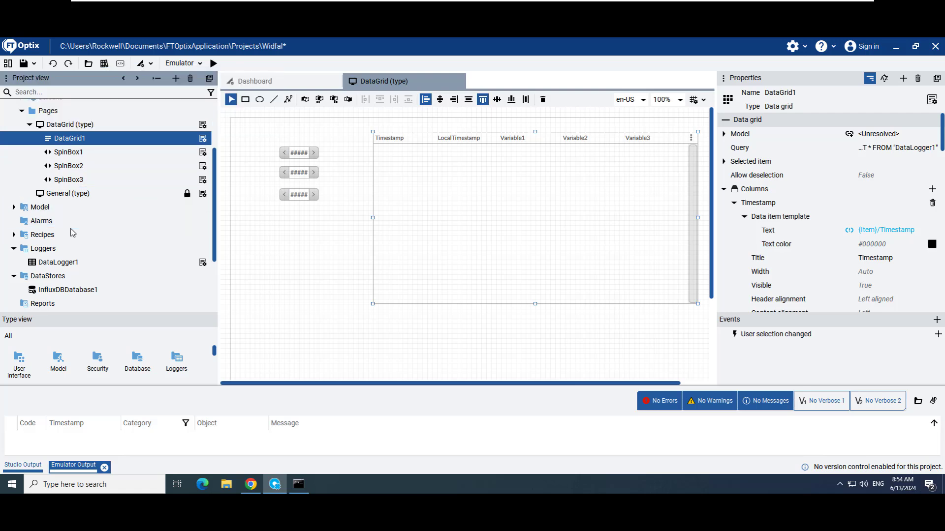
mouse_move(68, 290)
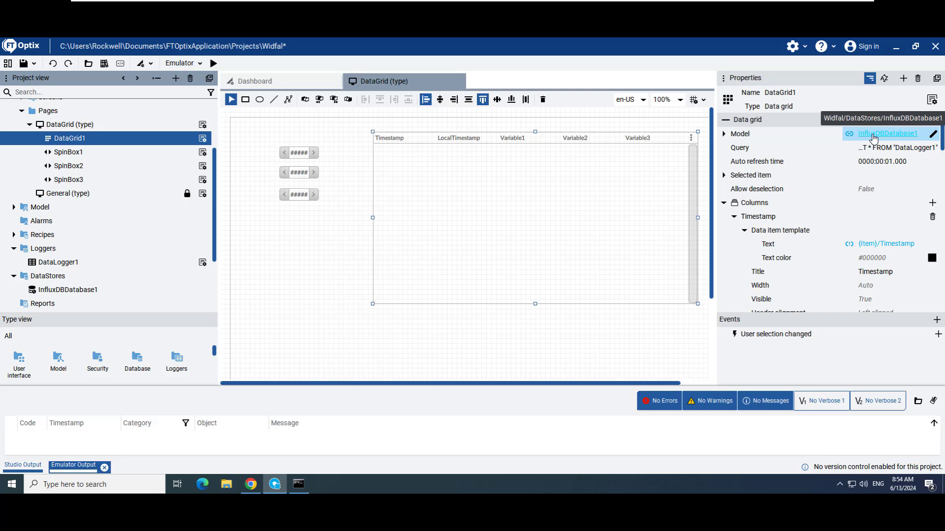
mouse_move(840, 103)
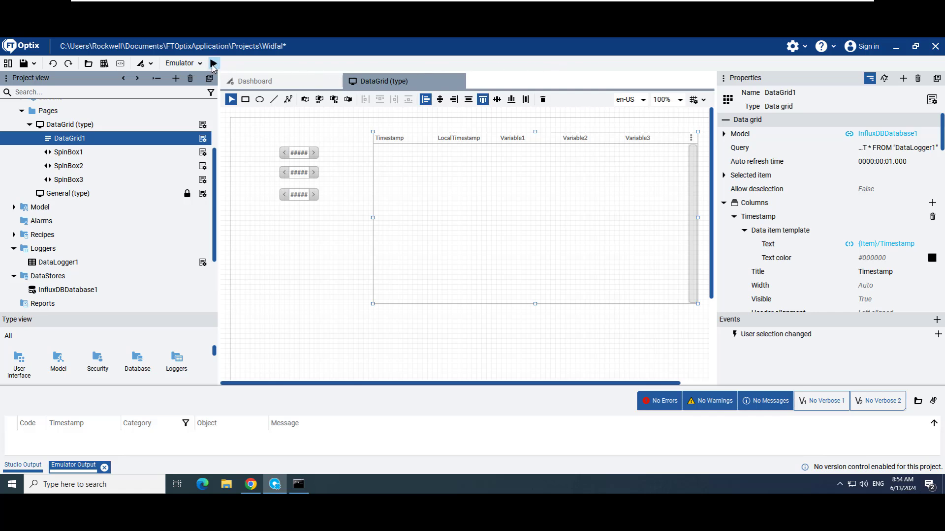
- Run the emulator, increment Variable1, Variable2 and Variable3, and return to Studio
click(212, 63)
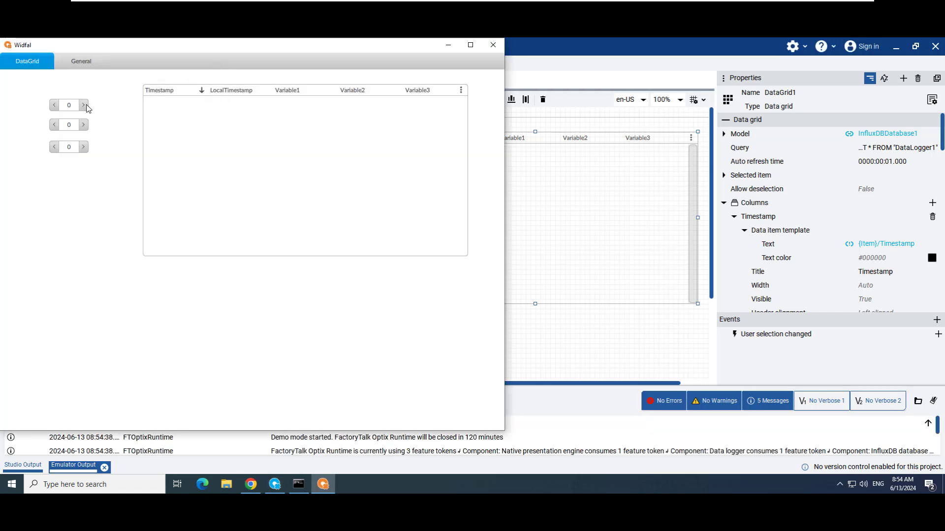
click(83, 105)
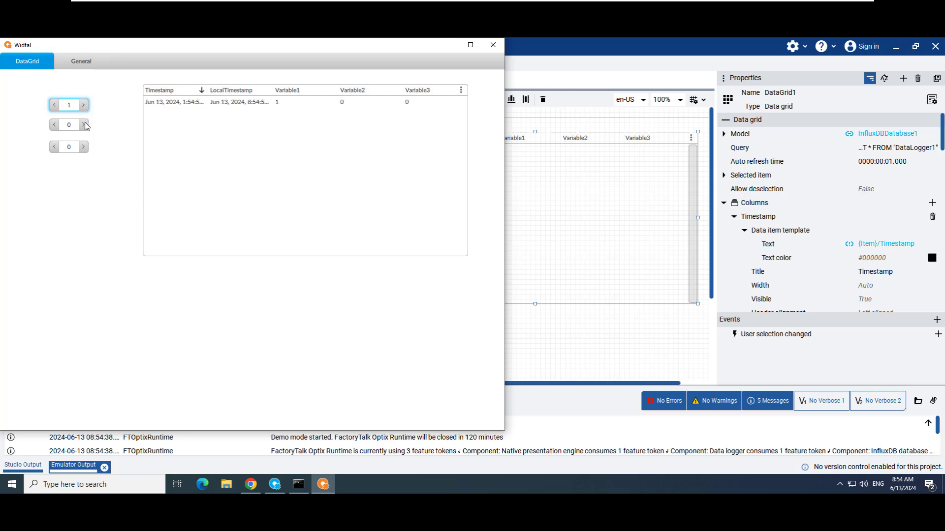
click(83, 125)
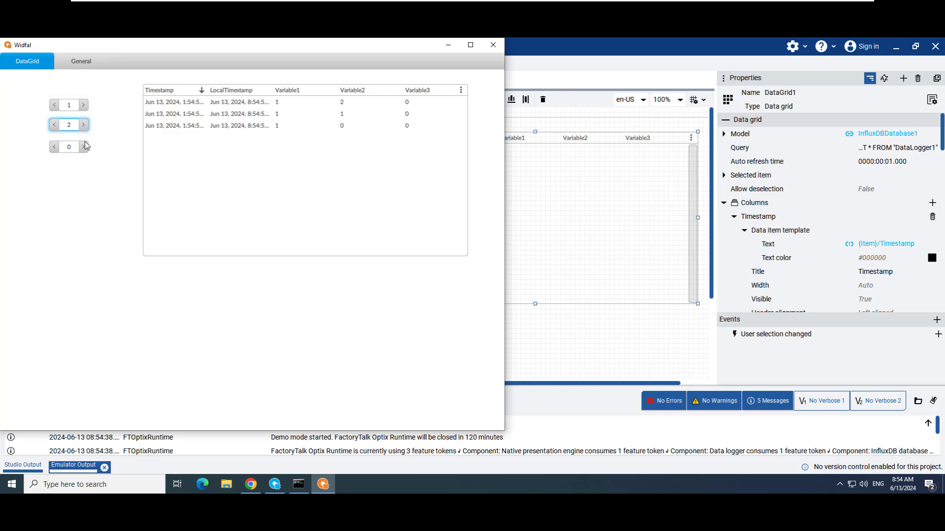
click(85, 147)
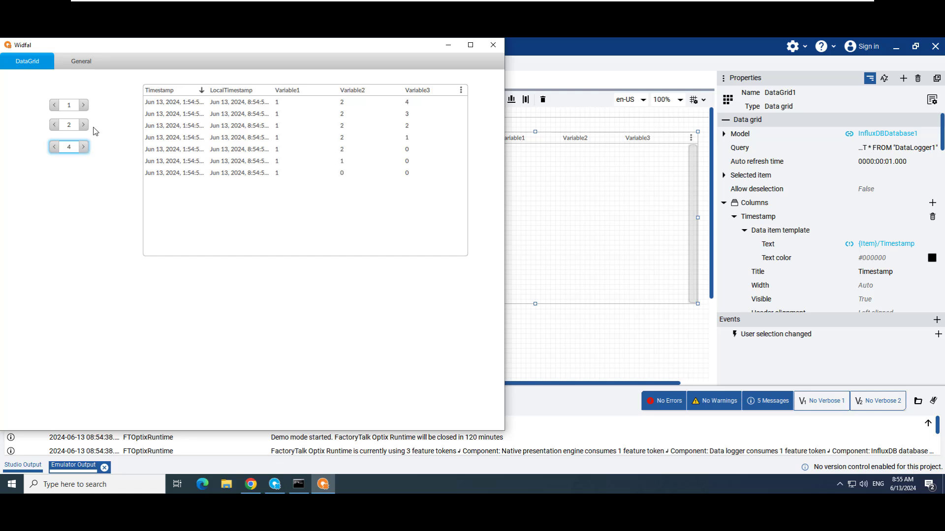
mouse_move(351, 317)
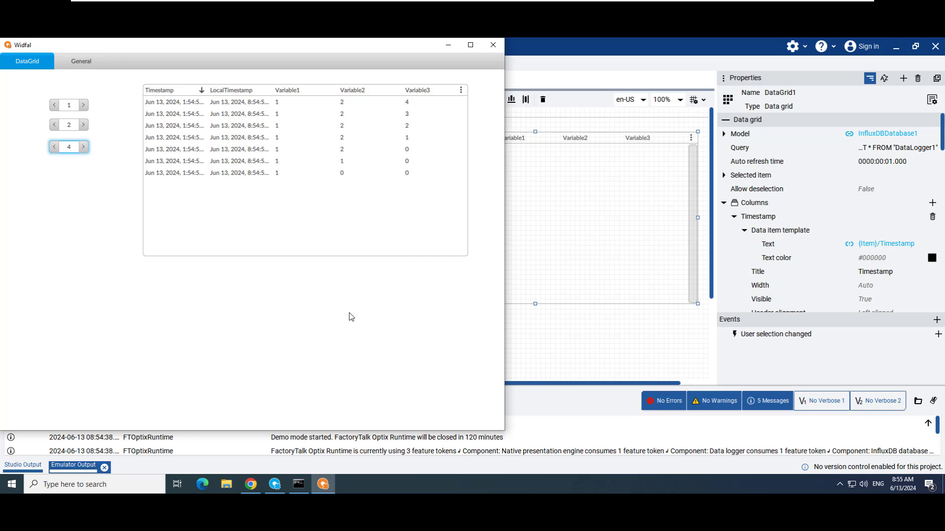
mouse_move(540, 403)
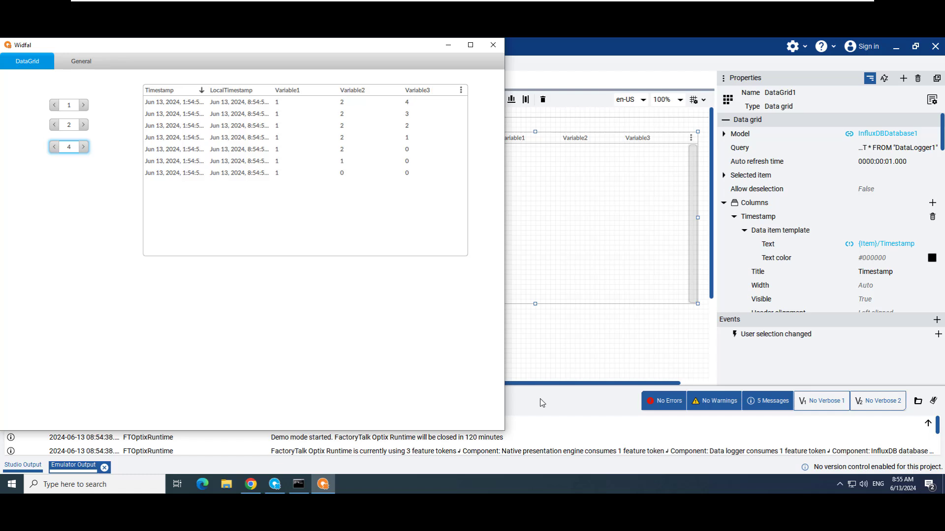
click(492, 45)
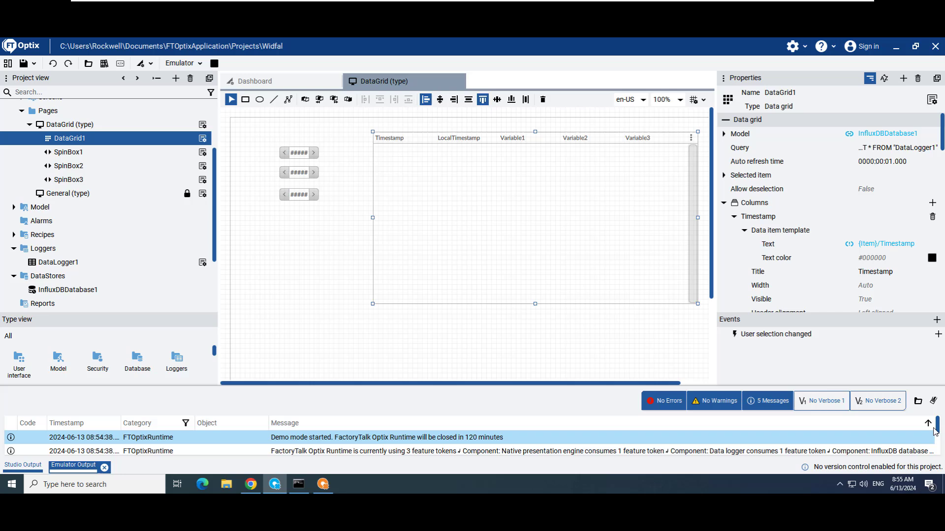
- Find the InfluxDBStore 'Store online' message in the emulator output and return to the browser
scroll(down, 3)
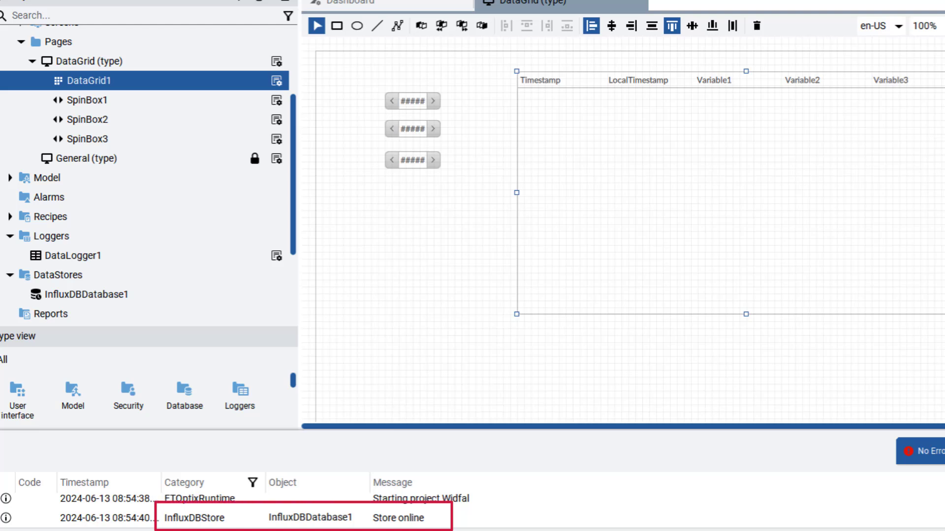
click(654, 205)
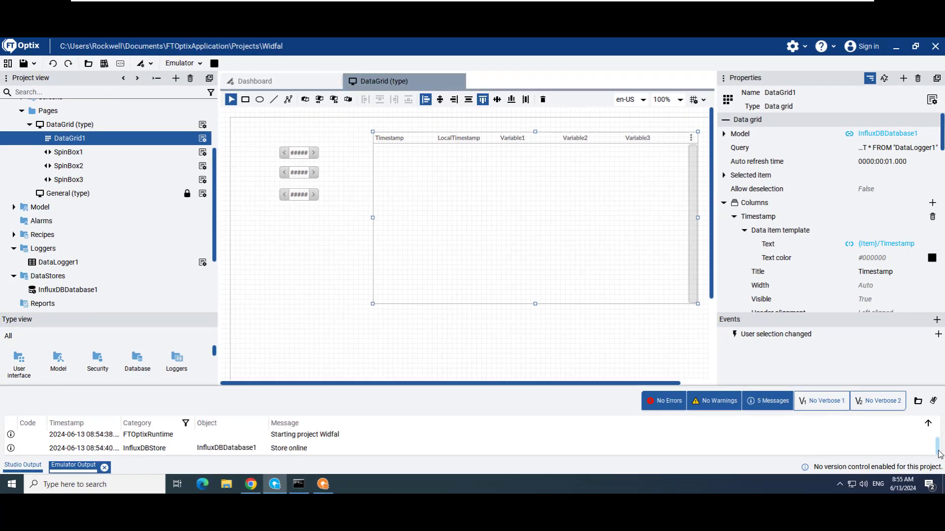
click(249, 484)
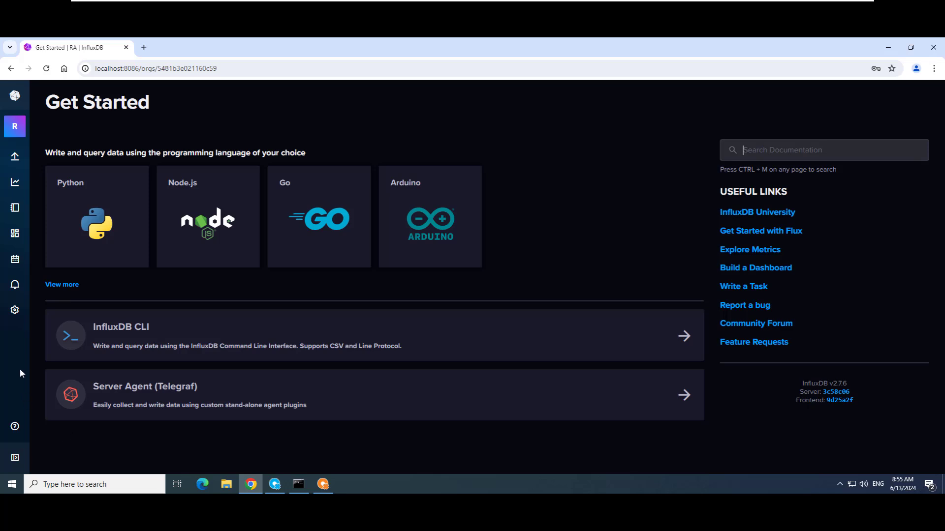
mouse_move(15, 192)
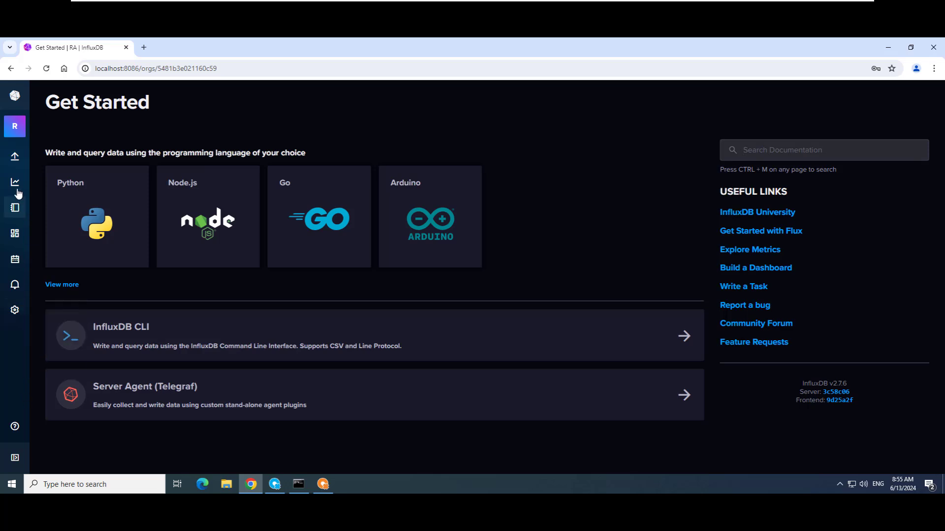
- Switch to InfluxDB's Data Explorer, which lists the FTOptix bucket with _monitoring and _tasks
click(15, 183)
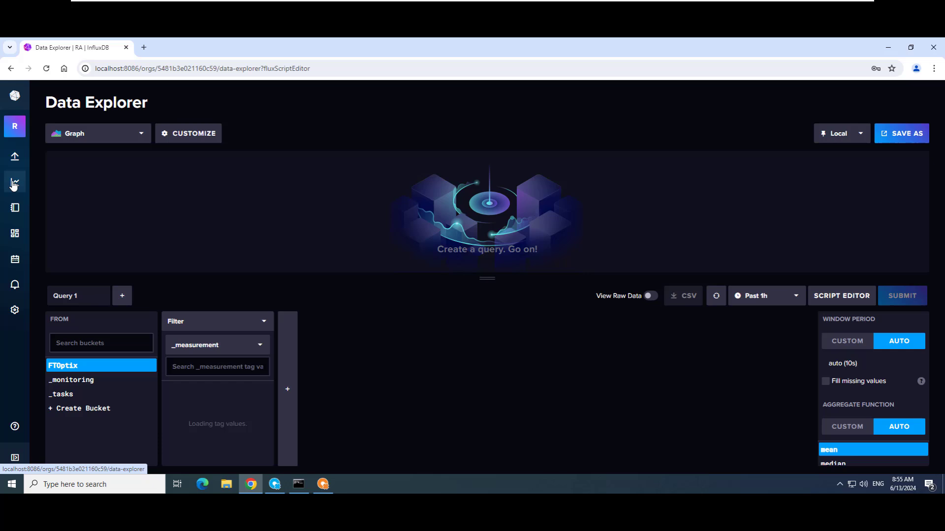